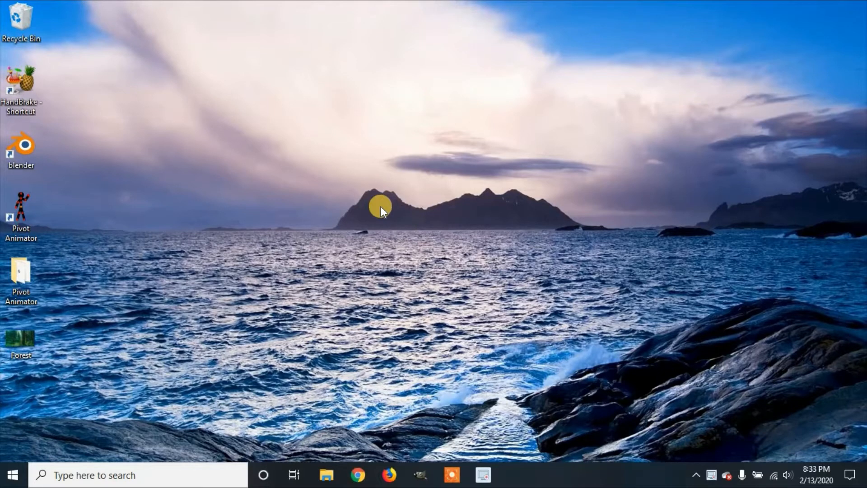
mouse_move(364, 475)
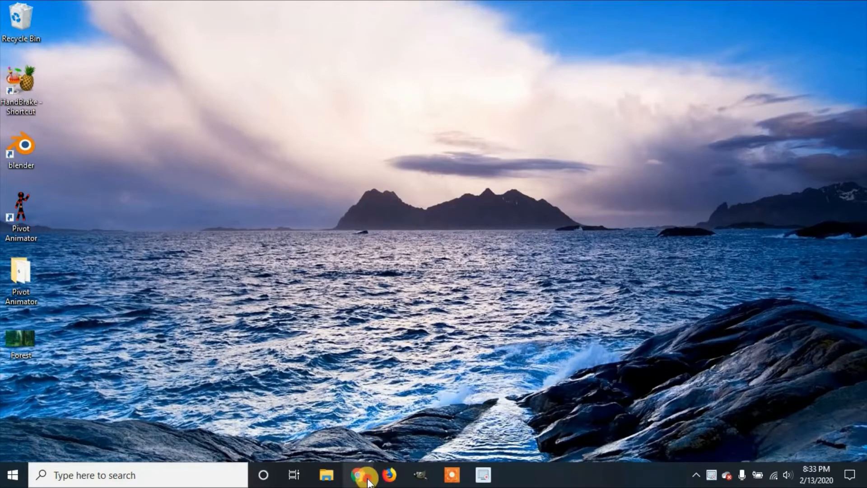
Step: Launch Google Chrome from the taskbar to a new tab
click(358, 475)
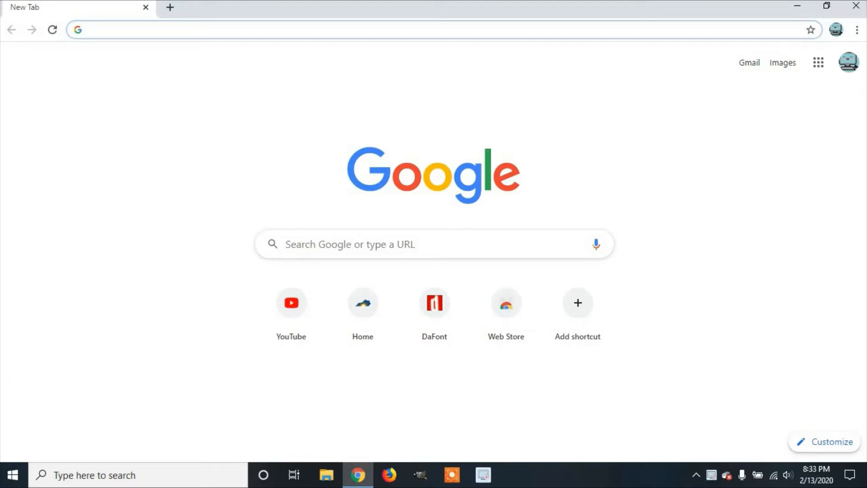
Step: Search Google for 'gmic'
text(gmic)
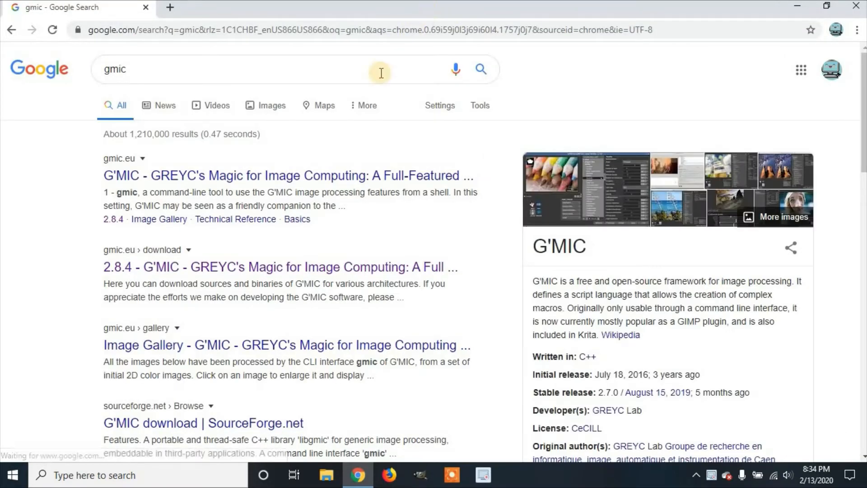
mouse_move(281, 267)
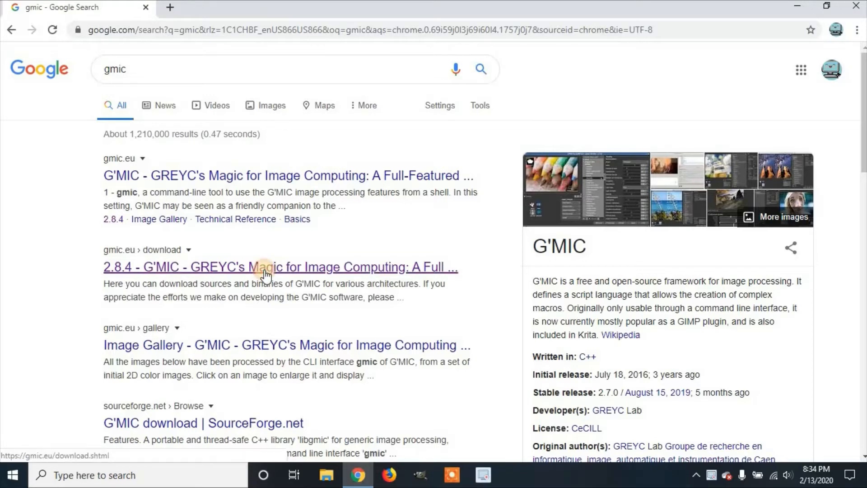
Step: Open the gmic.eu download page and scroll to the G'MIC plug-in for GIMP section
click(281, 266)
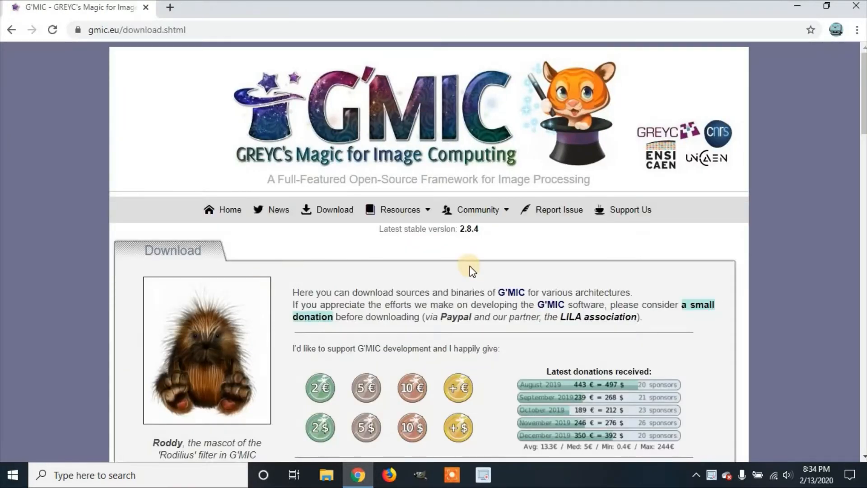
scroll(down, 3)
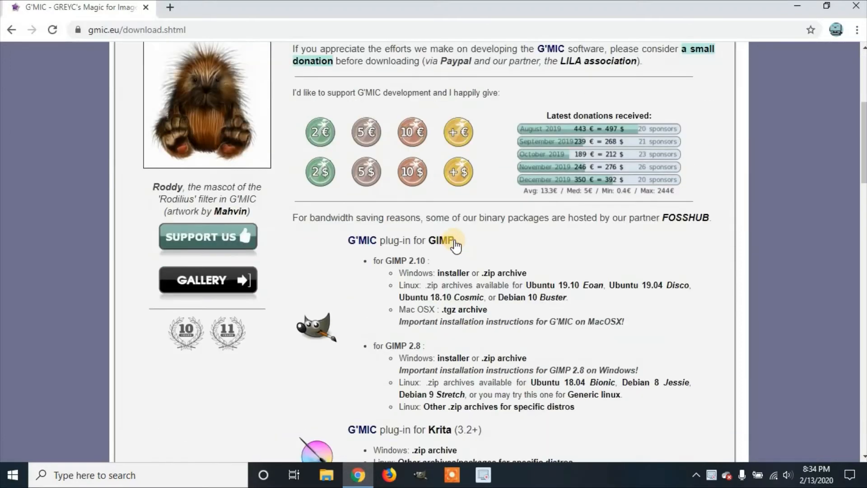
mouse_move(409, 268)
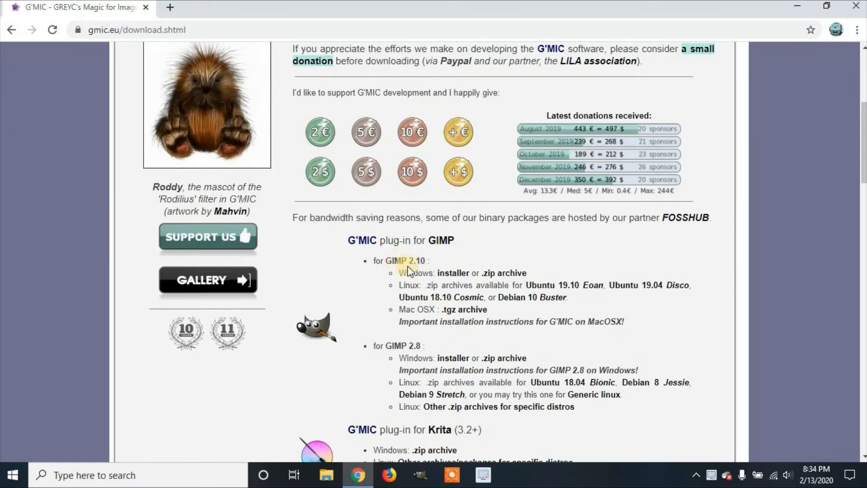
mouse_move(453, 273)
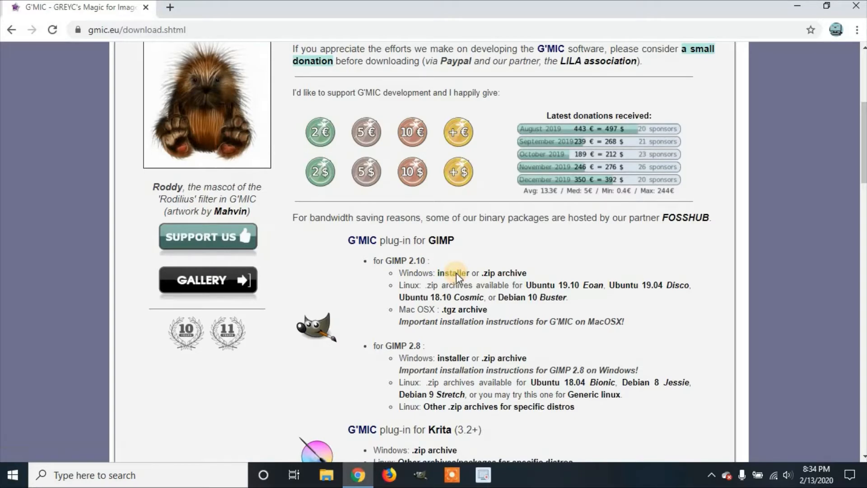
Step: Download the GIMP 2.10 Windows installer and run it past the SmartScreen warning
click(453, 273)
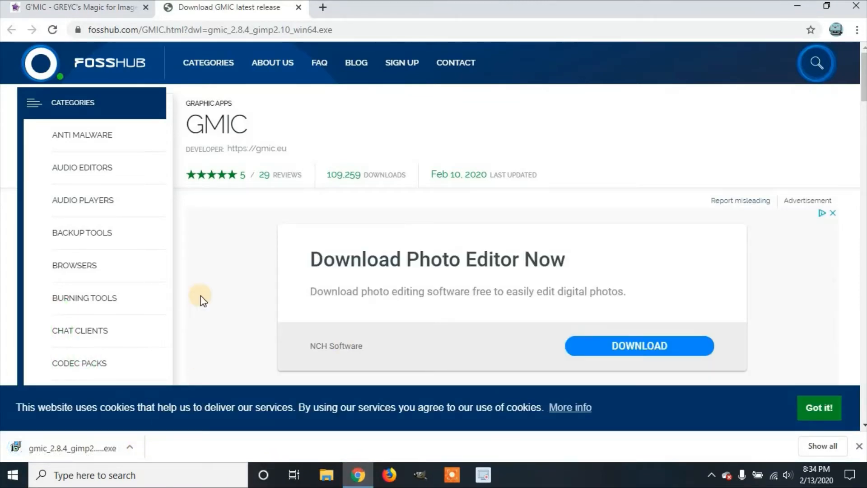
mouse_move(210, 301)
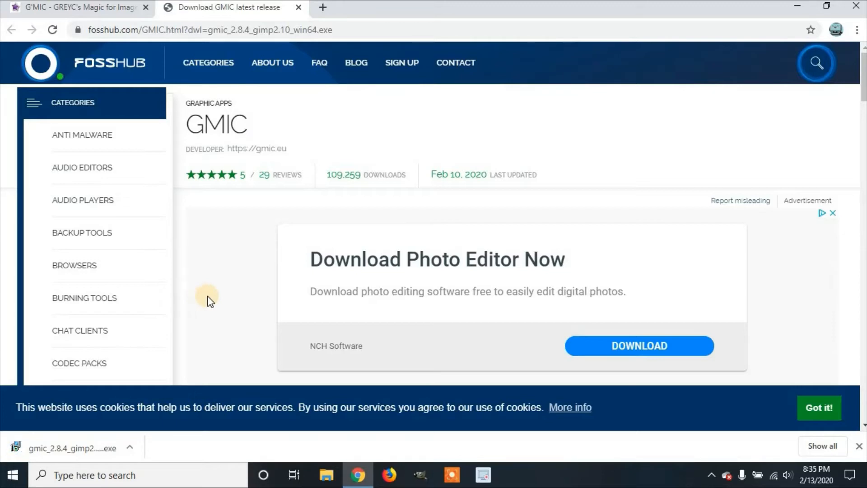
click(71, 448)
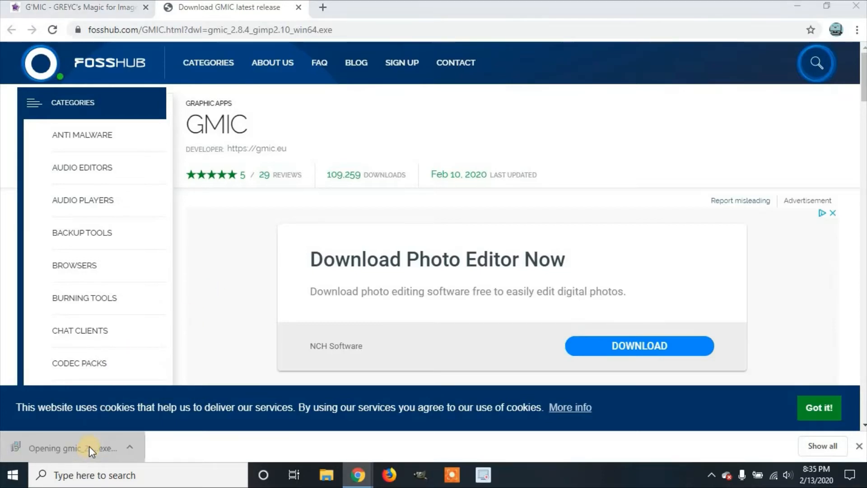
mouse_move(238, 390)
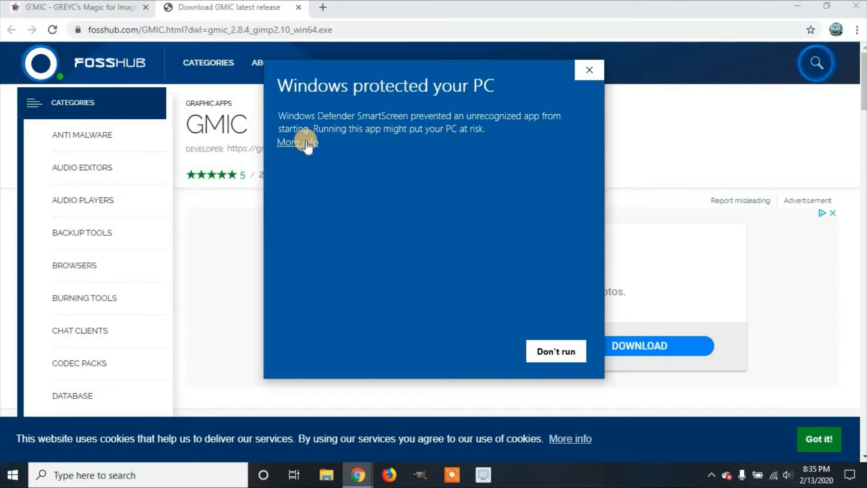
click(288, 142)
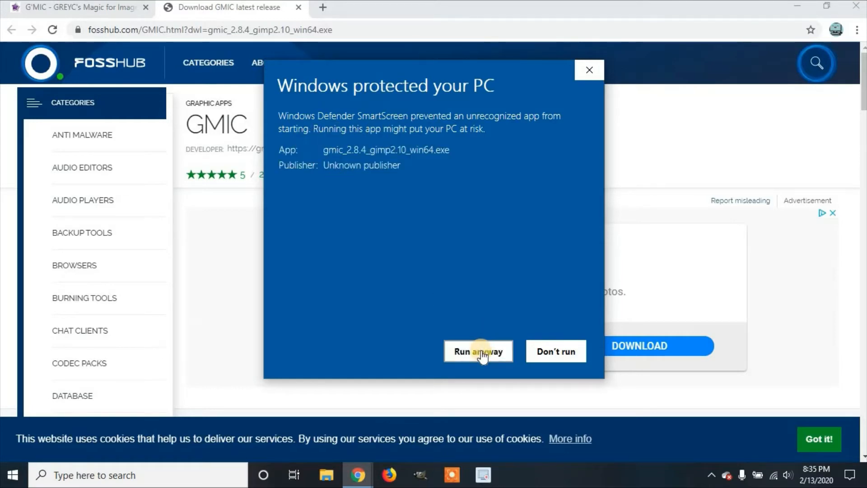
click(478, 351)
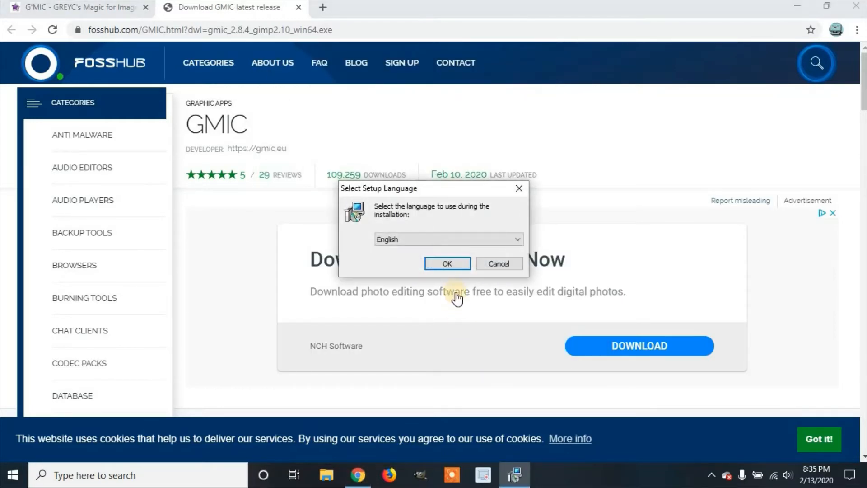
Step: Install G'MIC-Qt 2.8.4 in English, accepting the license and default plug-ins folder
click(447, 263)
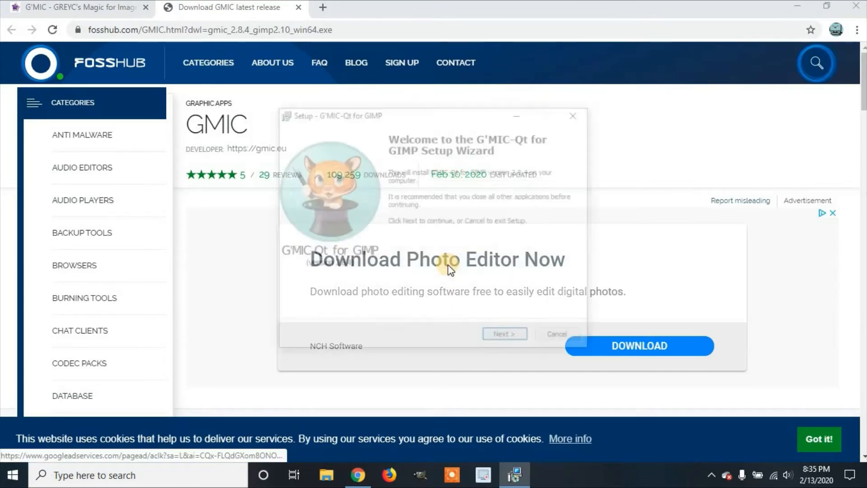
click(504, 333)
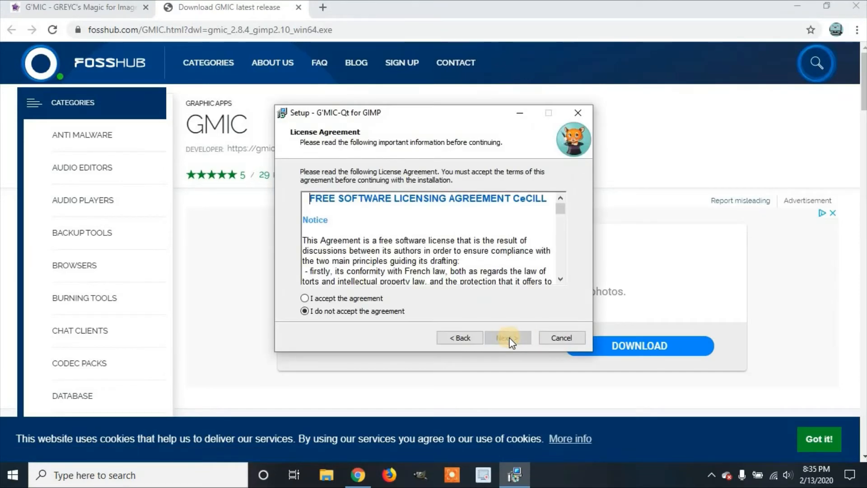
click(305, 298)
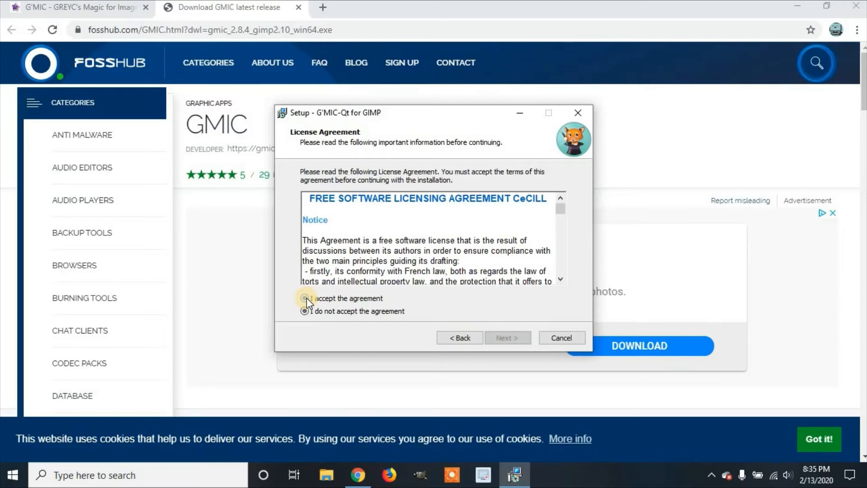
click(305, 298)
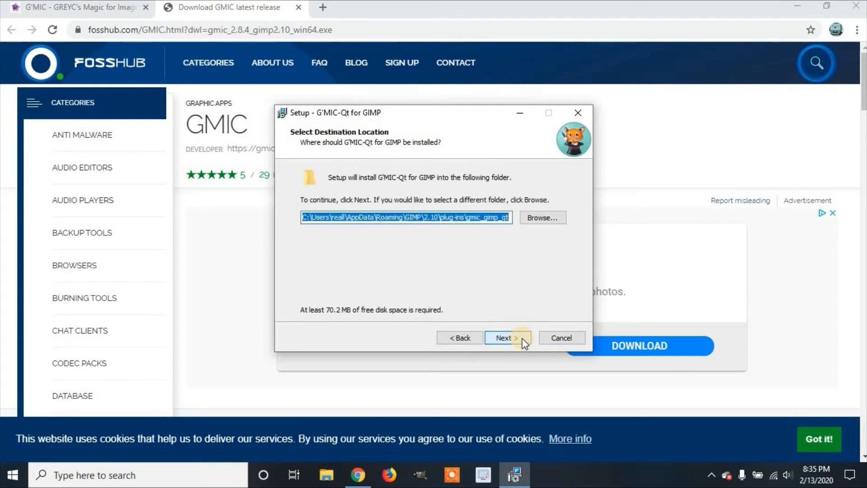
click(504, 338)
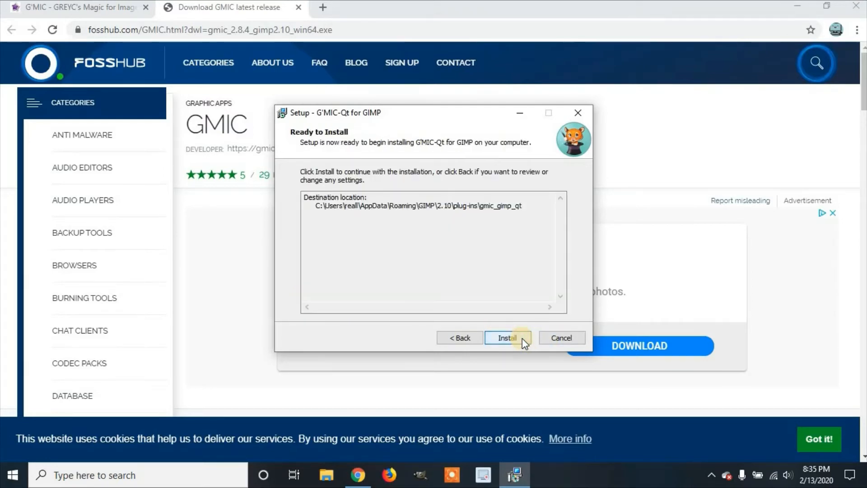
click(507, 338)
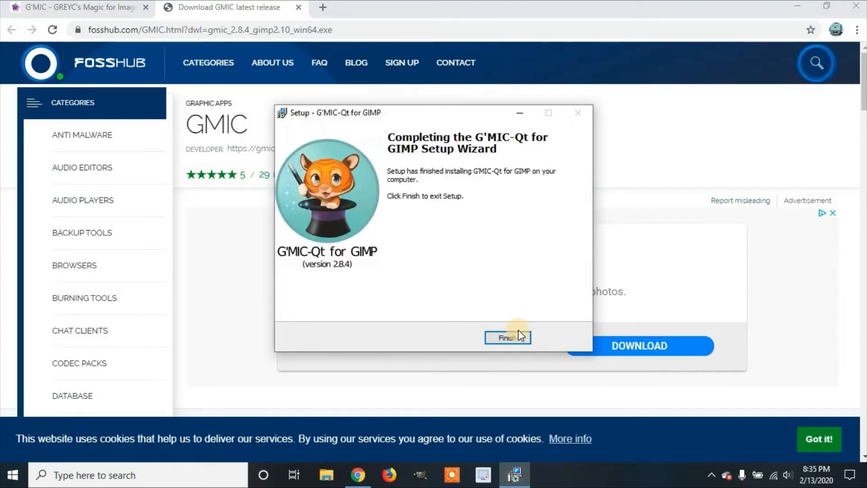
mouse_move(507, 338)
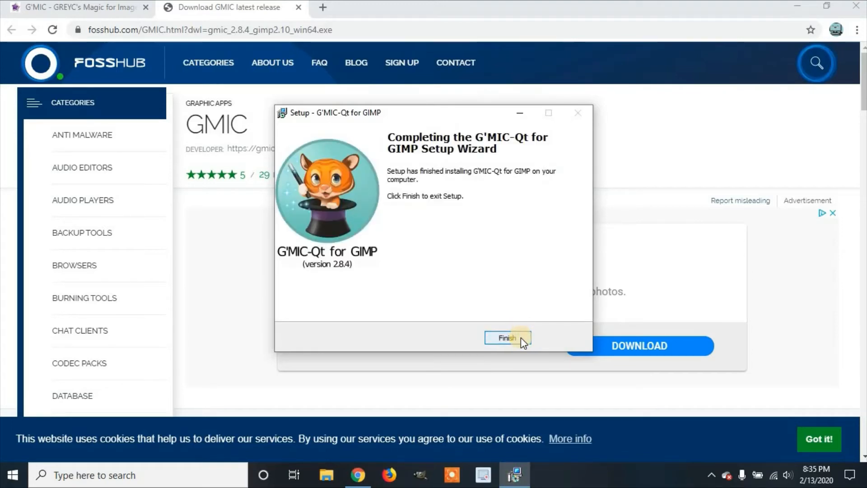
click(508, 338)
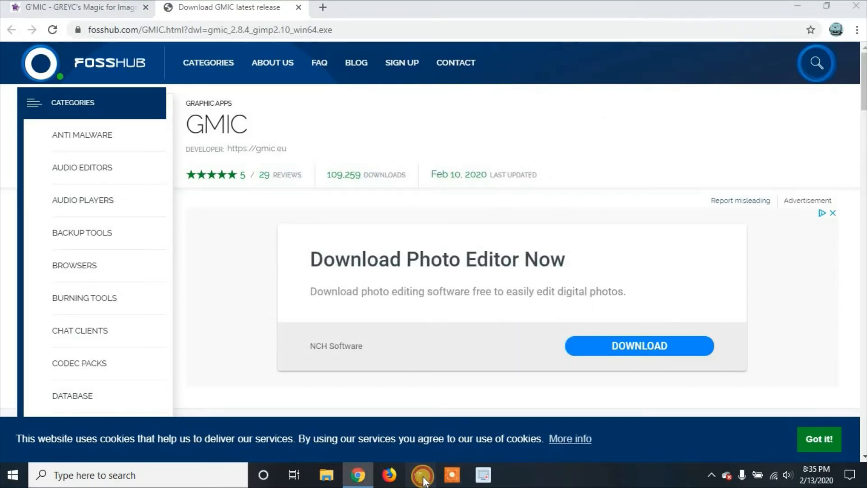
Step: Launch GIMP from the taskbar and wait for its main window to open
click(422, 475)
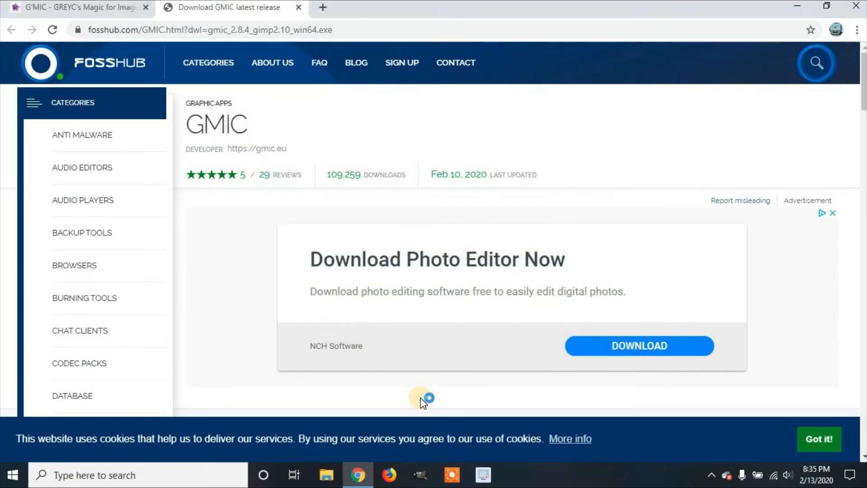
click(514, 475)
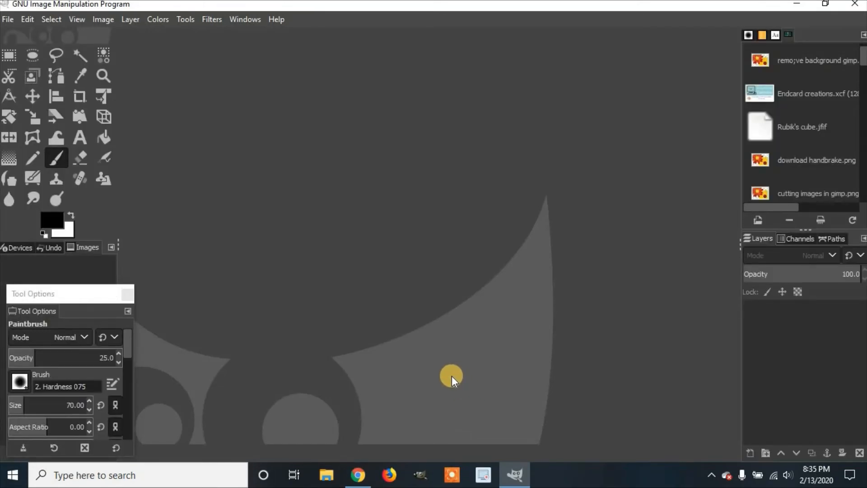
mouse_move(202, 61)
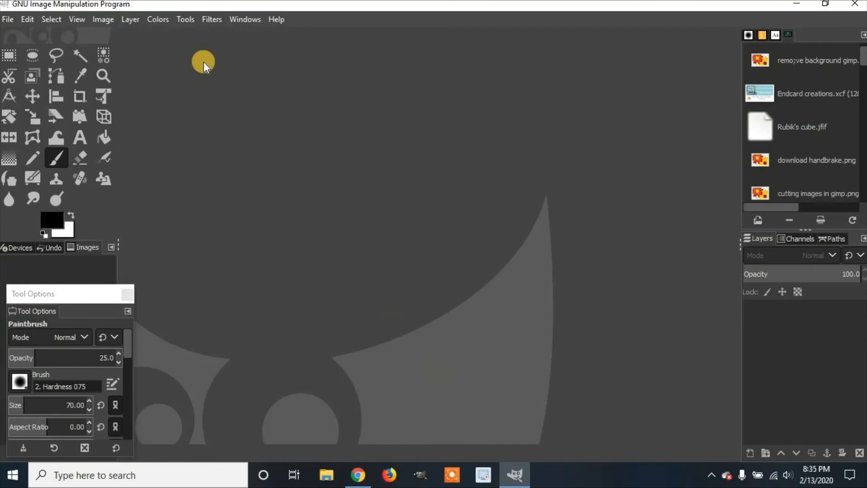
Step: Open GIMP's Filters menu to check for the greyed-out G'MIC-Qt entry
click(212, 19)
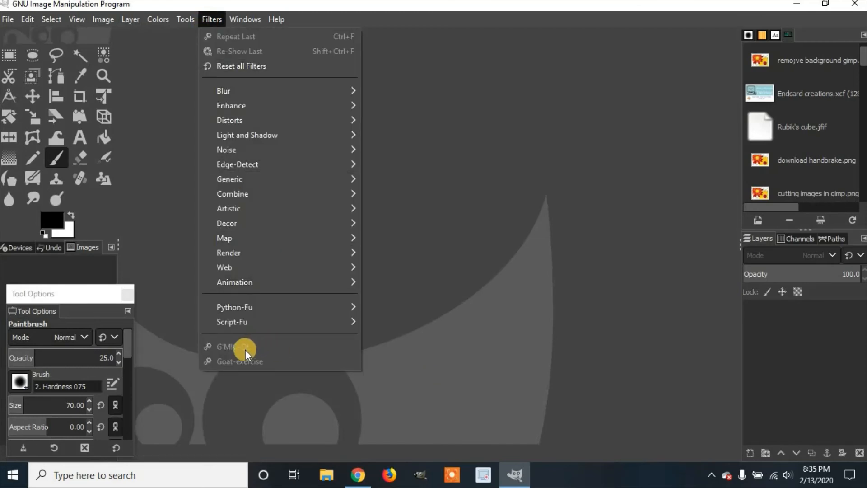
mouse_move(238, 349)
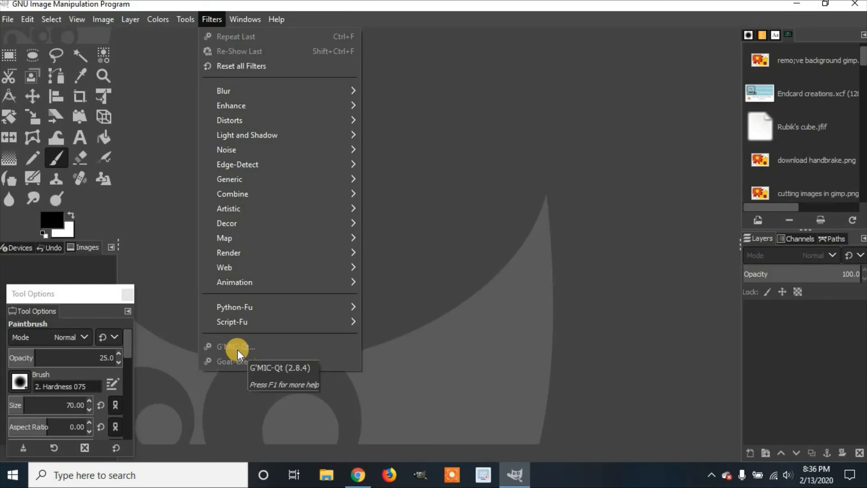
mouse_move(263, 354)
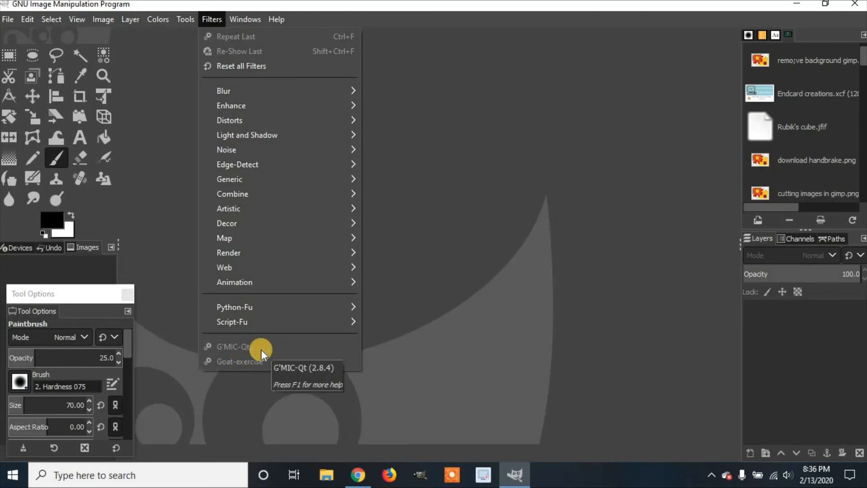